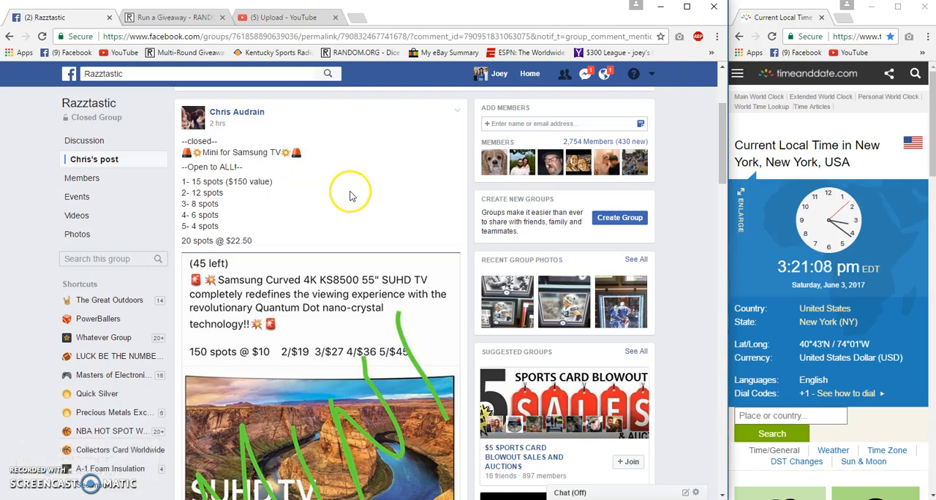
Copy the post's numbered entry list and expand the collapsed list comment below
{"action": "scroll", "scroll_direction": "down", "scroll_amount": 3}
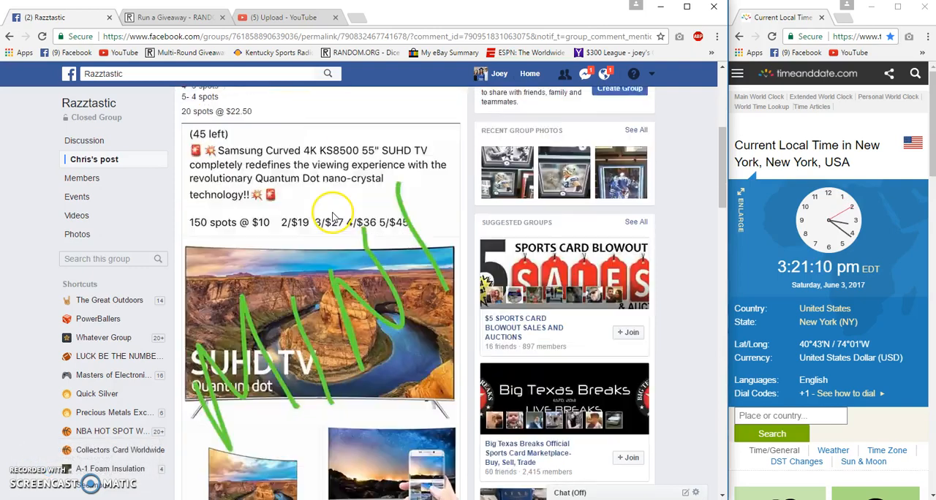
{"action": "scroll", "scroll_direction": "down", "scroll_amount": 3}
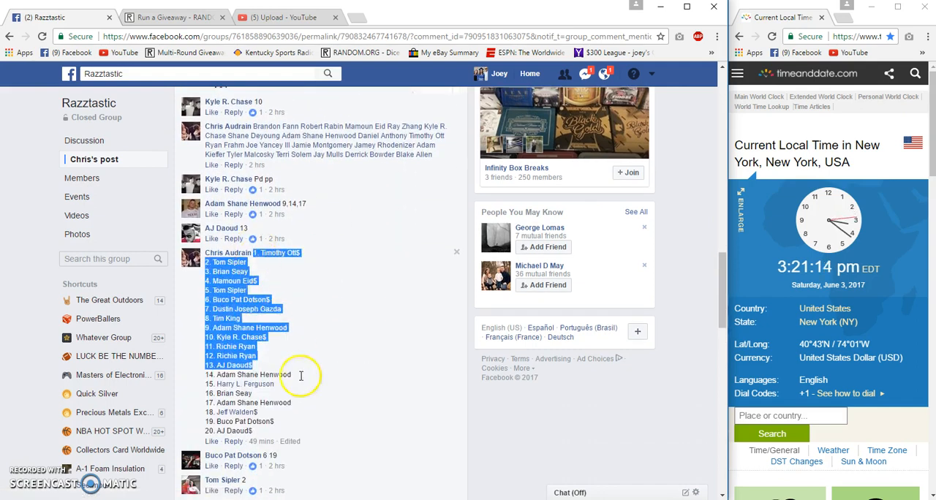
{"action": "right_click", "coordinate": [300, 375]}
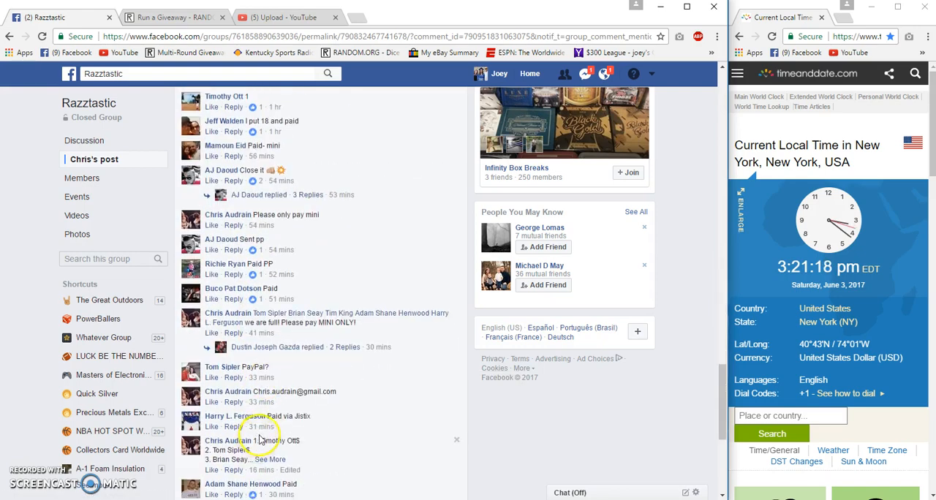
{"action": "scroll", "scroll_direction": "down", "scroll_amount": 3}
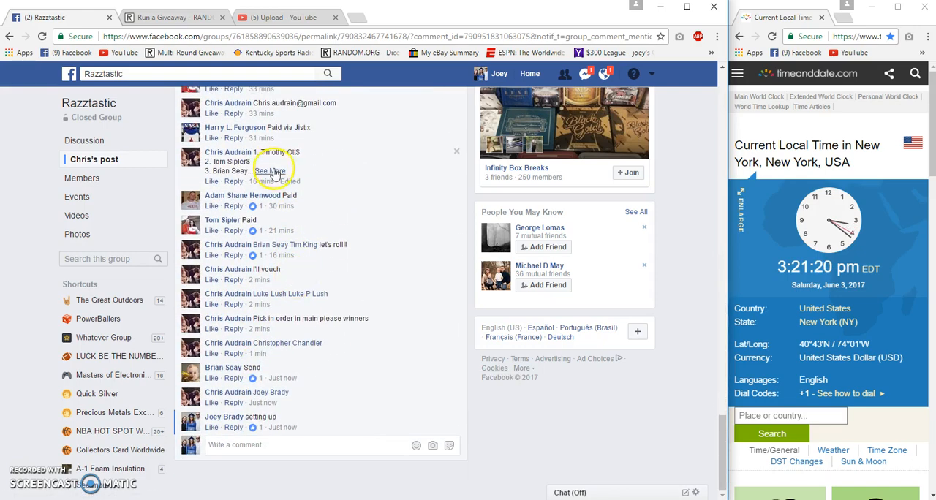
{"action": "left_click", "coordinate": [270, 172]}
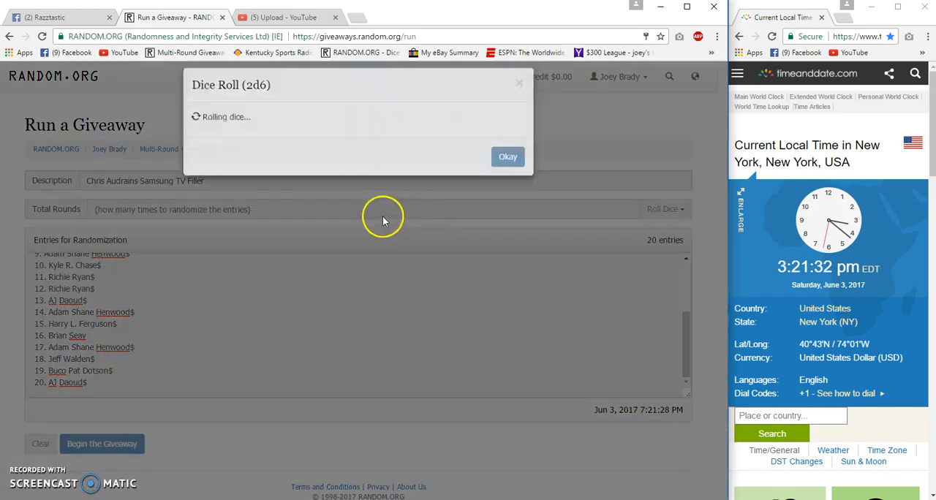
Accept the 7-round dice result and run the giveaway's early randomization rounds
{"action": "left_click", "coordinate": [508, 156]}
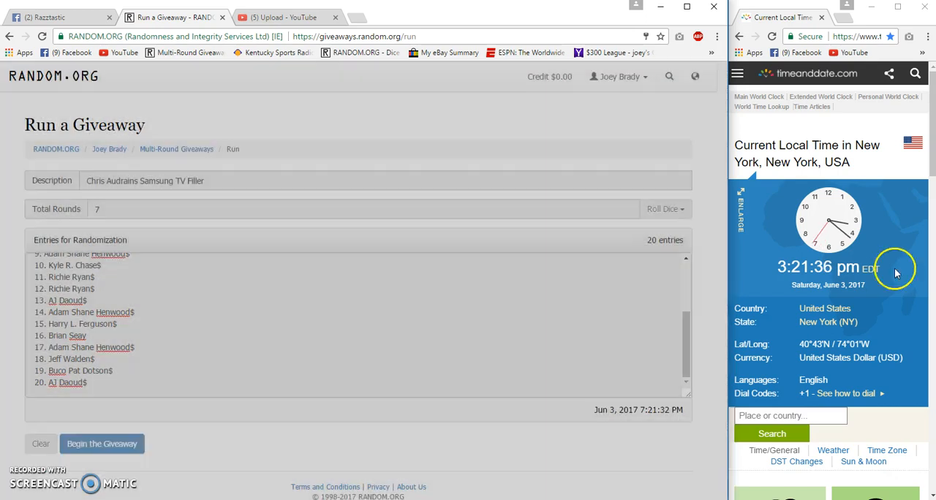
{"action": "left_click", "coordinate": [102, 444]}
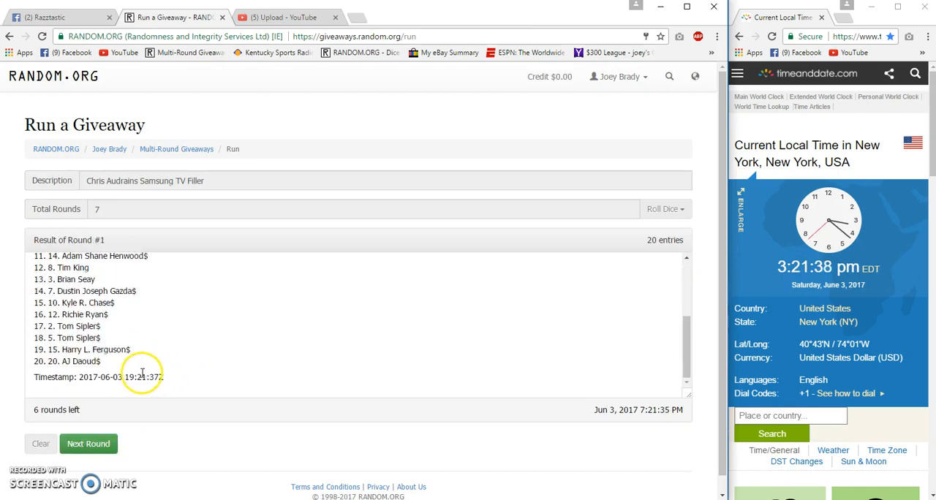
{"action": "left_click", "coordinate": [87, 444]}
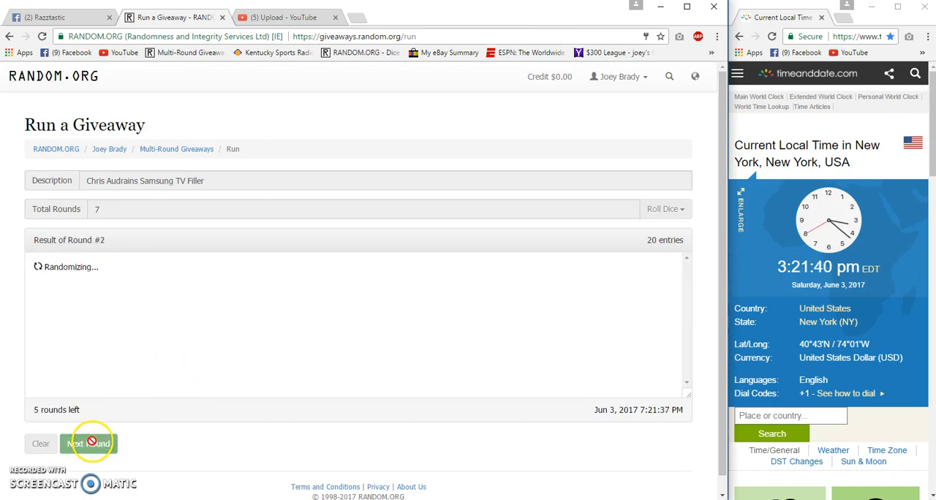
{"action": "left_click", "coordinate": [88, 444]}
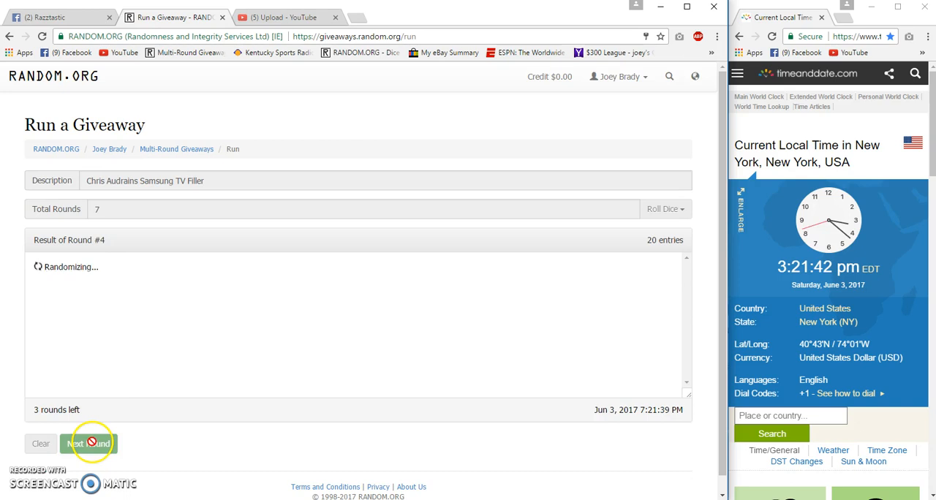
{"action": "left_click", "coordinate": [89, 443]}
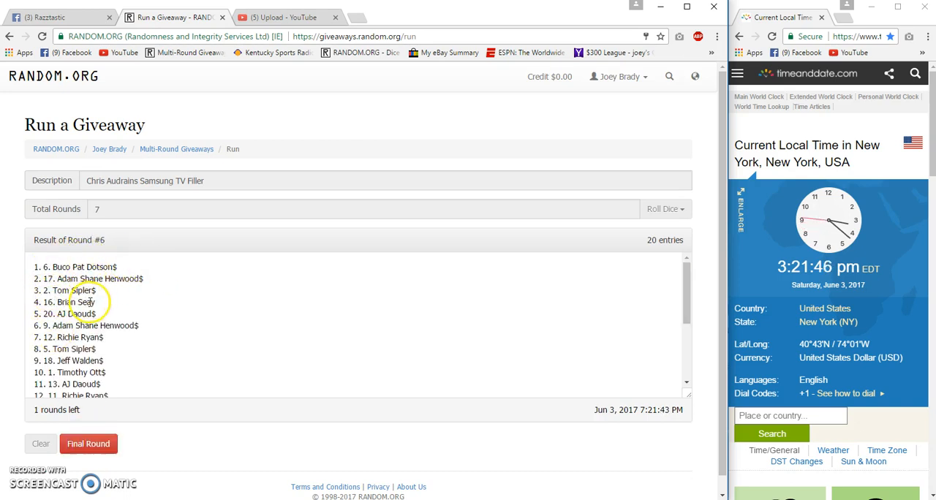
Post a 'good luck' comment on the Facebook post
{"action": "left_click", "coordinate": [54, 17]}
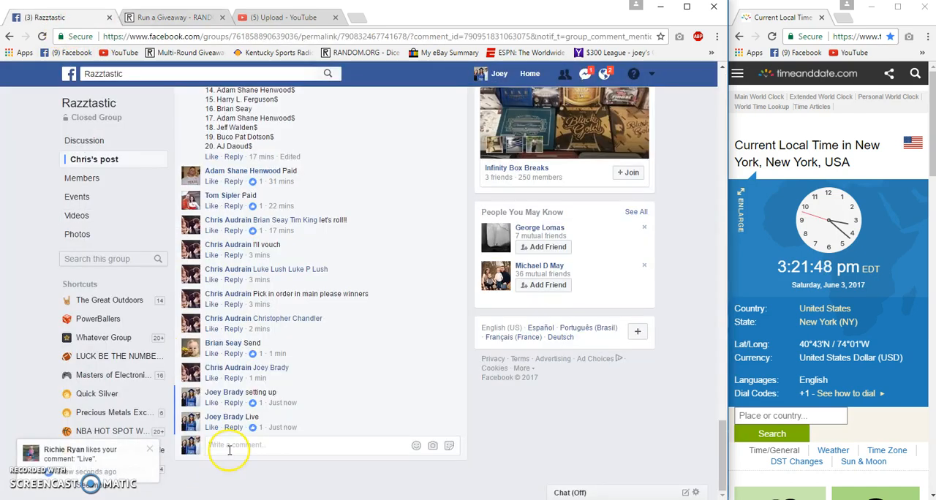
{"action": "type", "text": "good luck"}
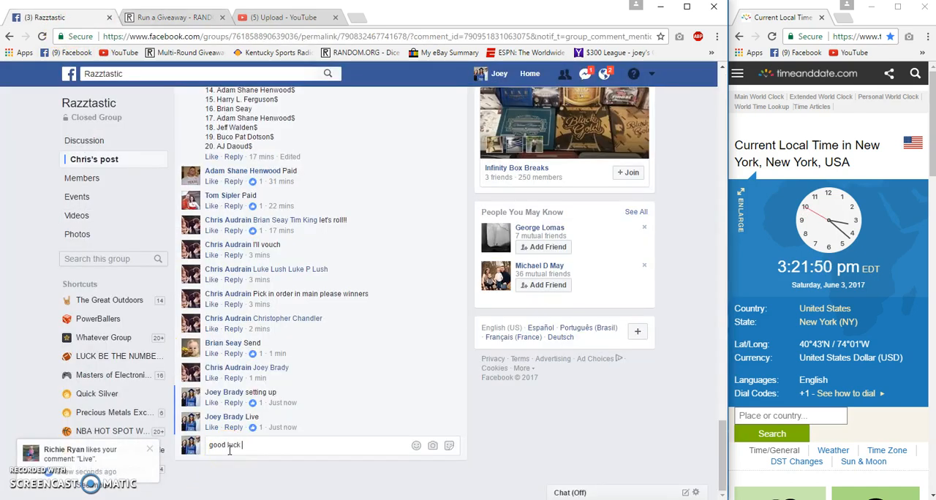
{"action": "key", "text": "enter"}
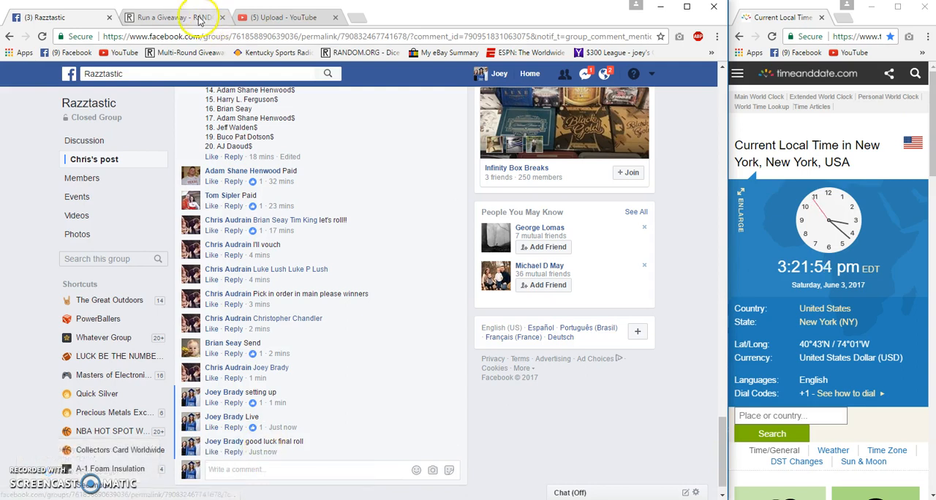
Finish the final round, open its verification page, then return to Facebook
{"action": "left_click", "coordinate": [176, 16]}
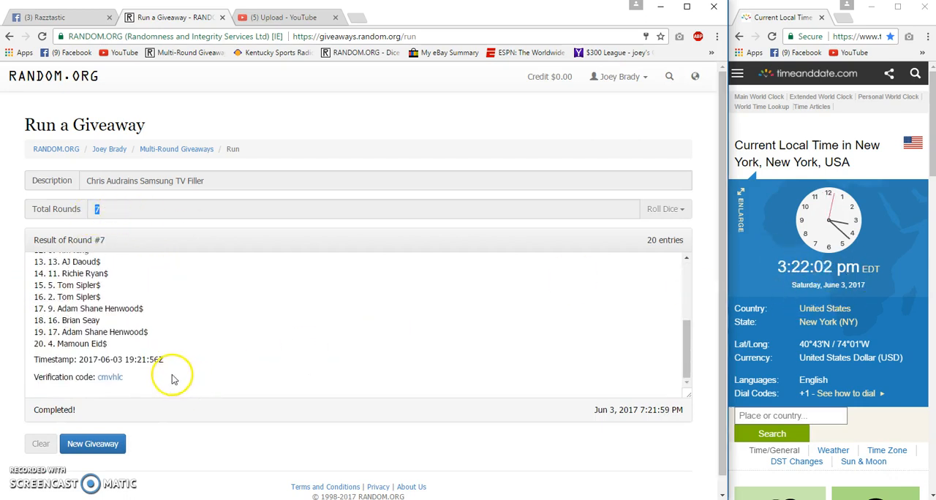
{"action": "left_click", "coordinate": [110, 377]}
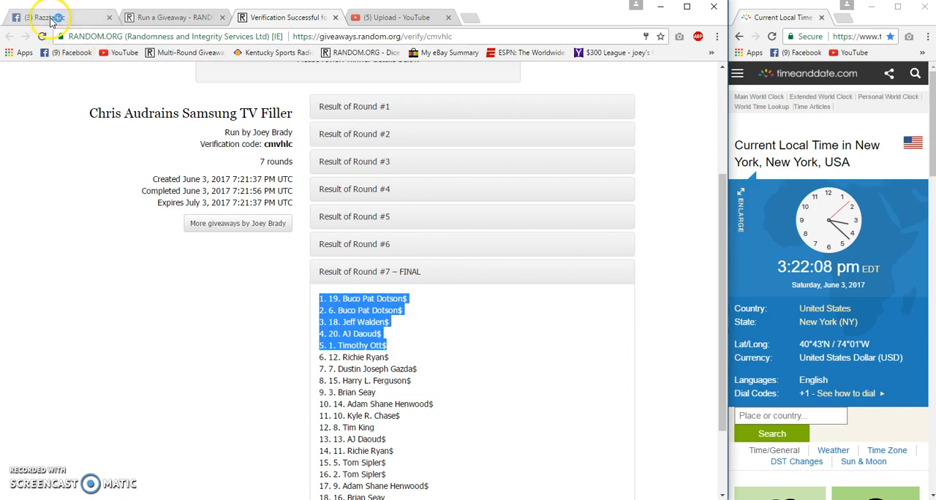
{"action": "left_click", "coordinate": [48, 17]}
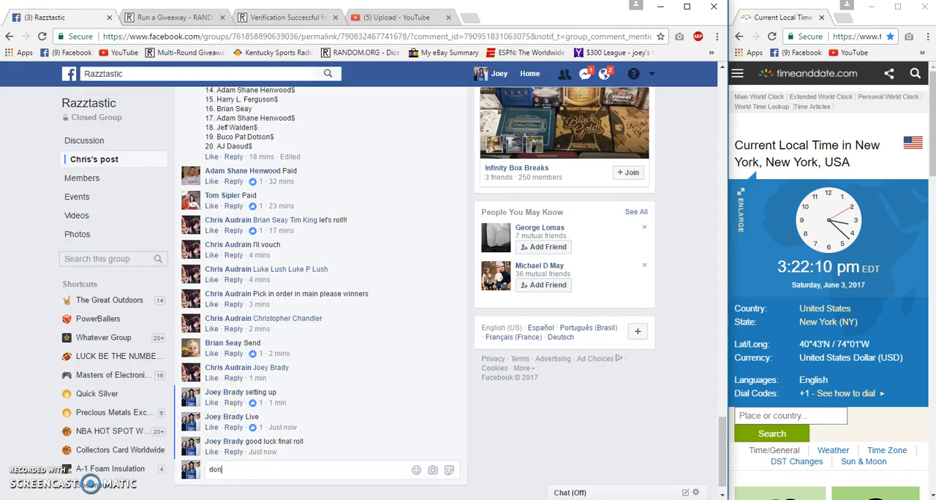